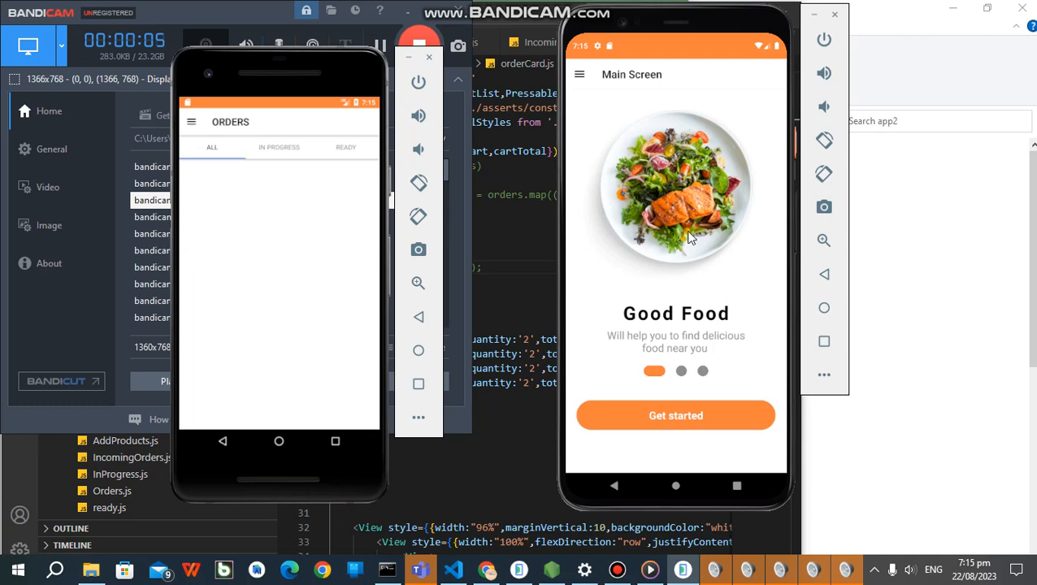
pyautogui.moveTo(325, 163)
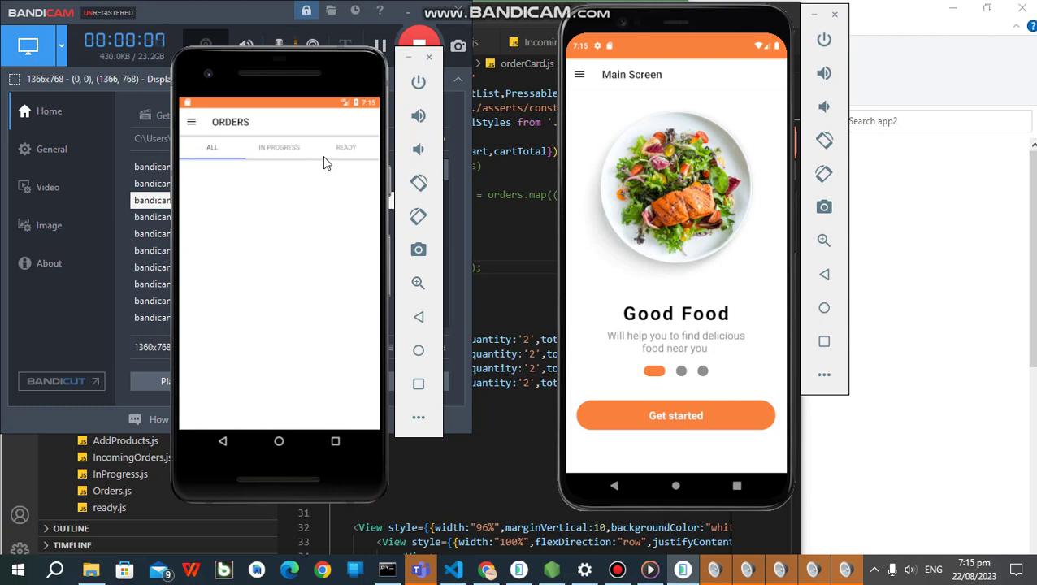
pyautogui.moveTo(251, 220)
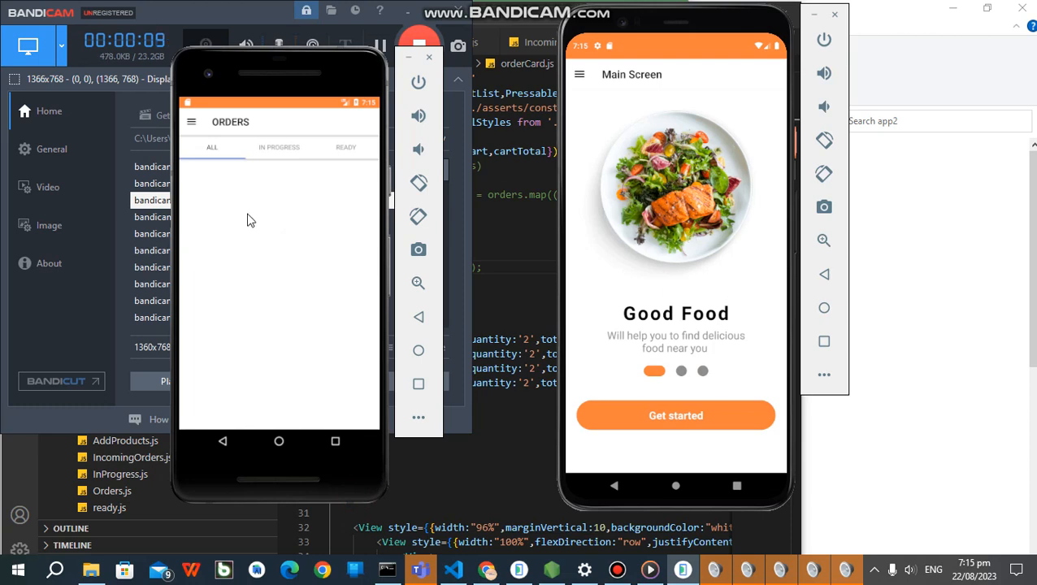
pyautogui.moveTo(280, 201)
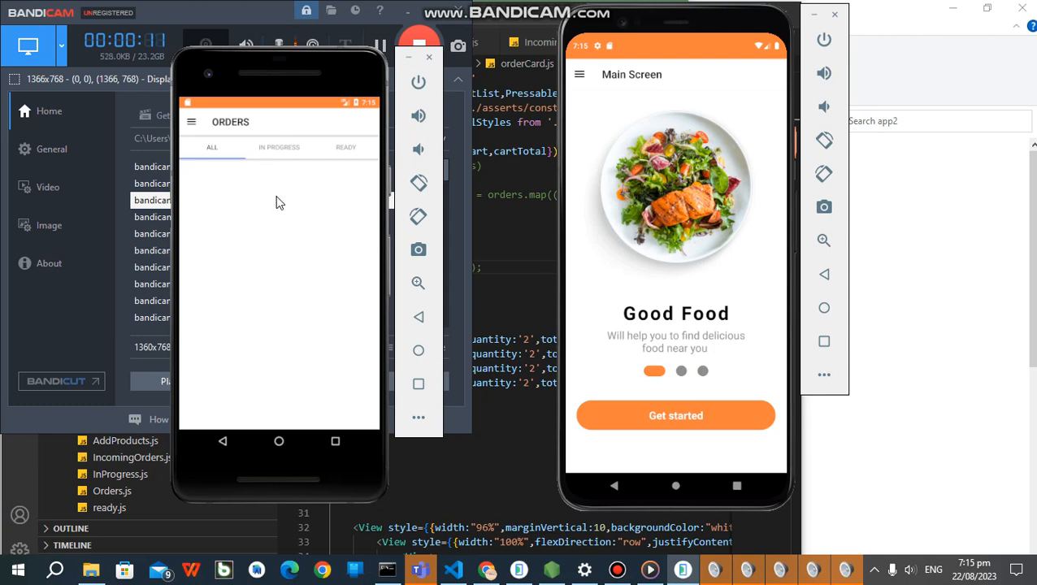
pyautogui.moveTo(720, 320)
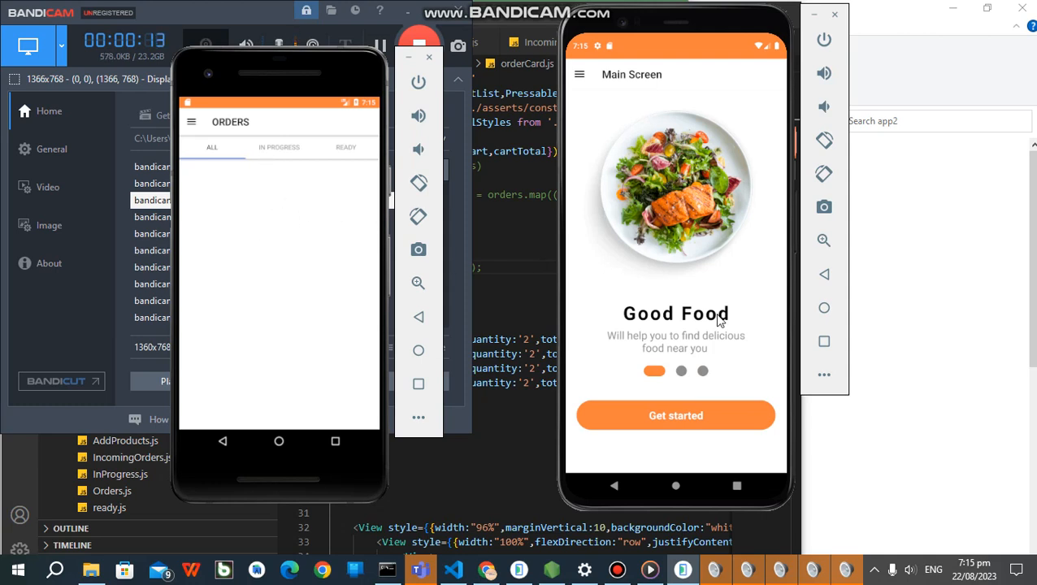
# Get past the welcome screen and enter the admin email address for sign-in
pyautogui.click(677, 417)
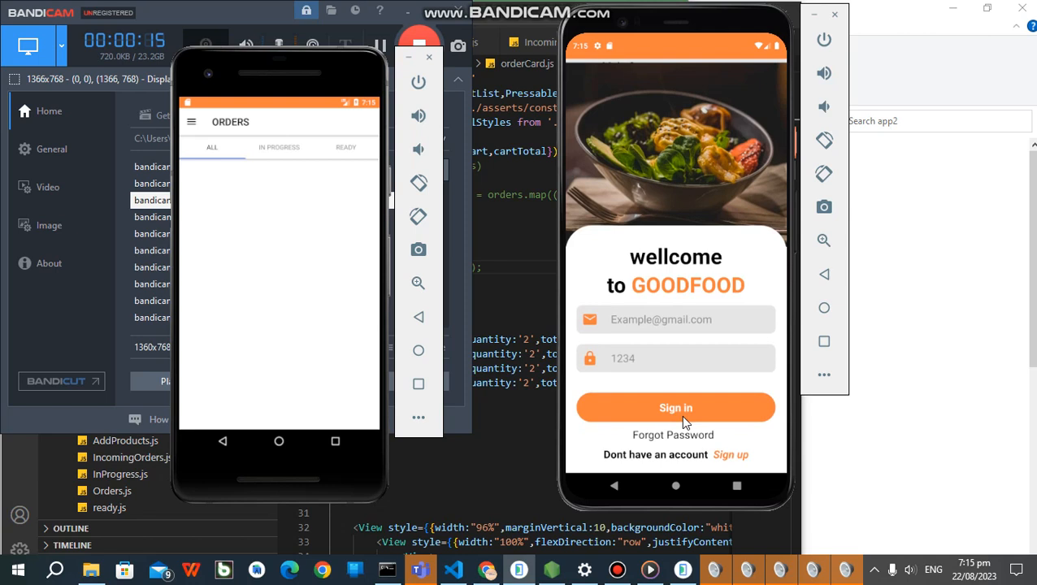
pyautogui.click(676, 318)
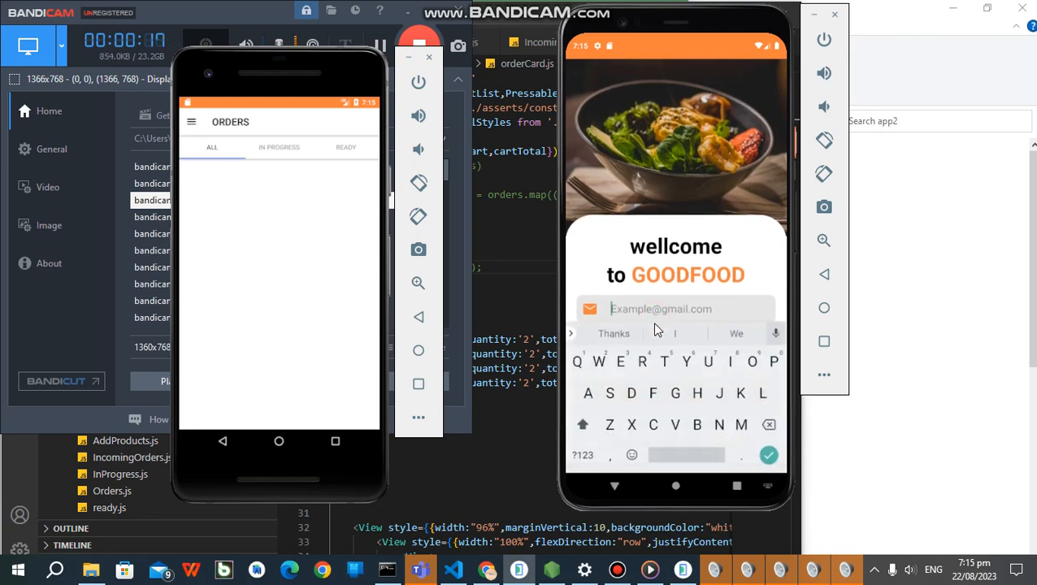
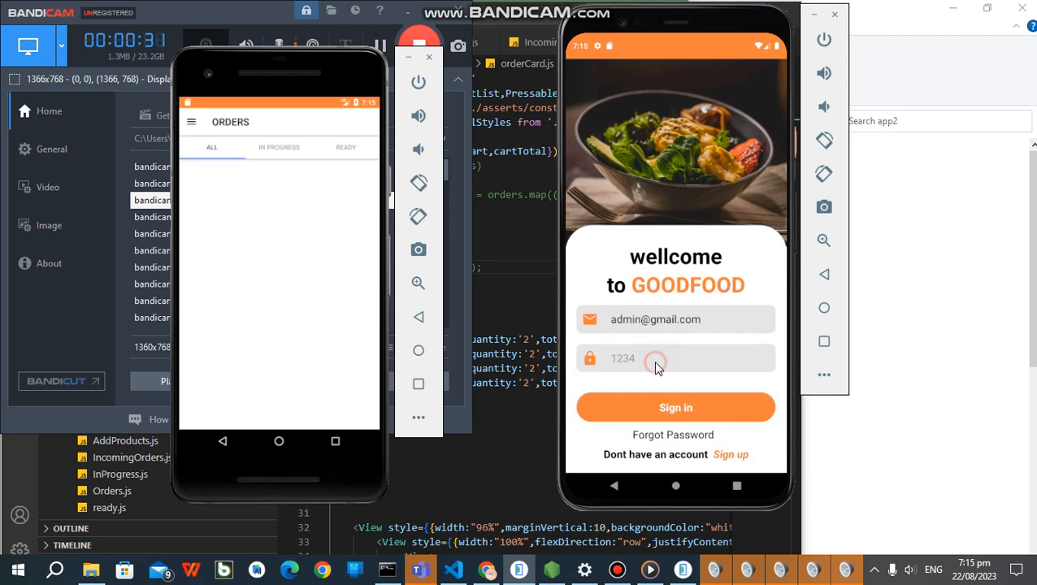
# Enter the password and sign in to the GoodFood customer app
pyautogui.click(675, 359)
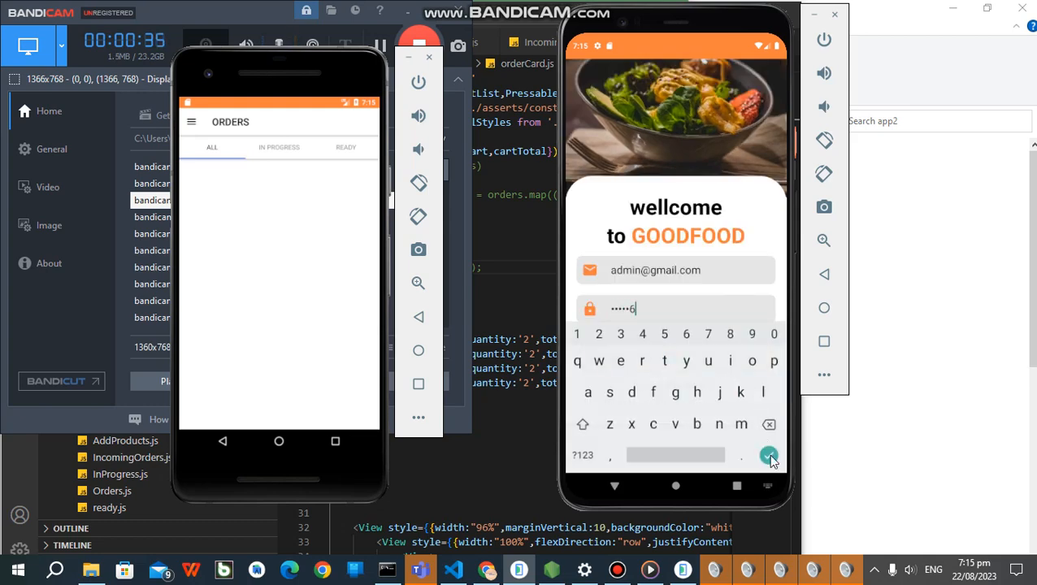
pyautogui.click(767, 456)
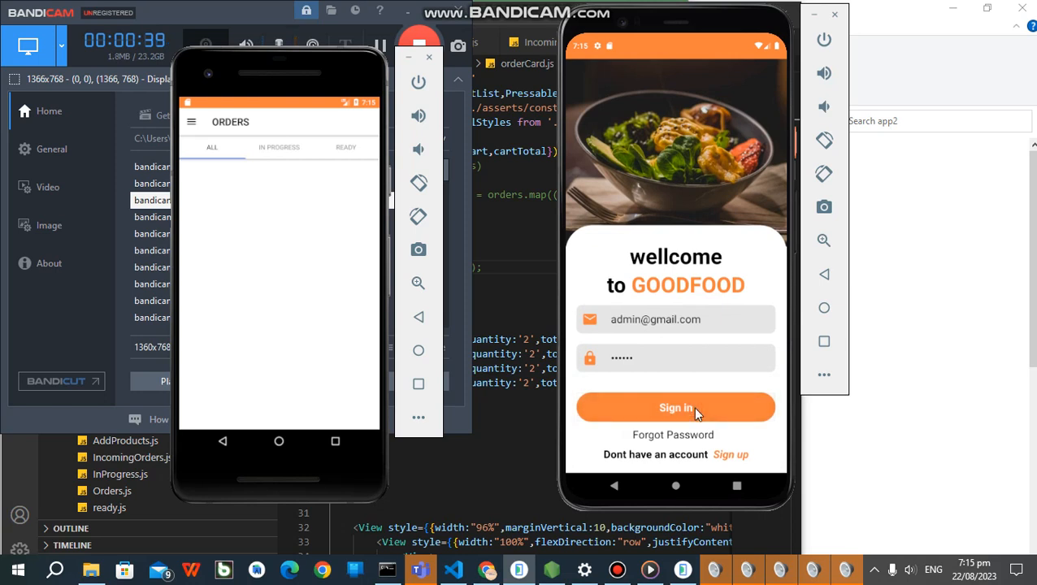
pyautogui.click(677, 406)
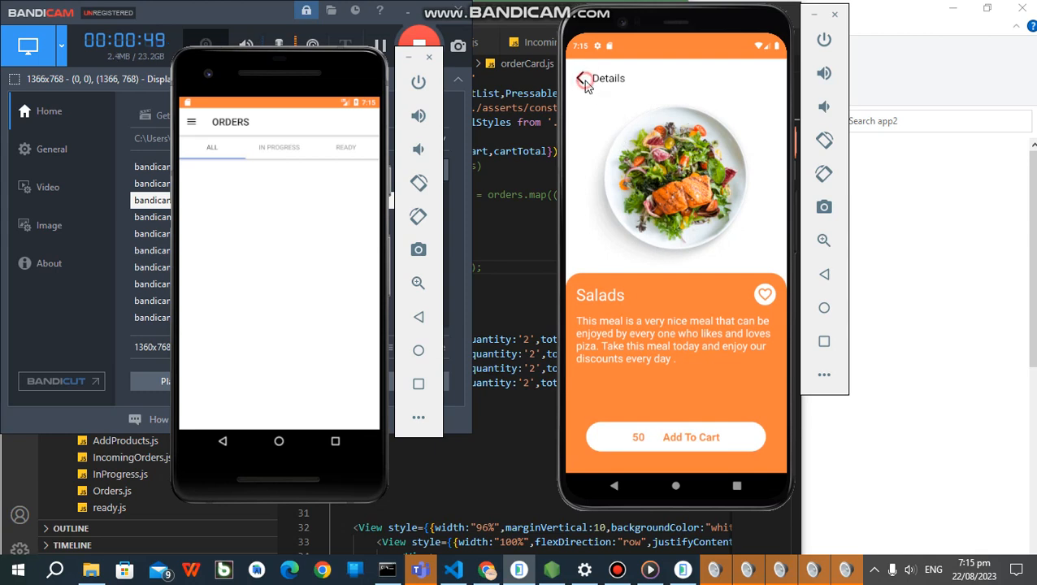
# Add Salads and Fries to the cart and return to the home screen
pyautogui.click(583, 81)
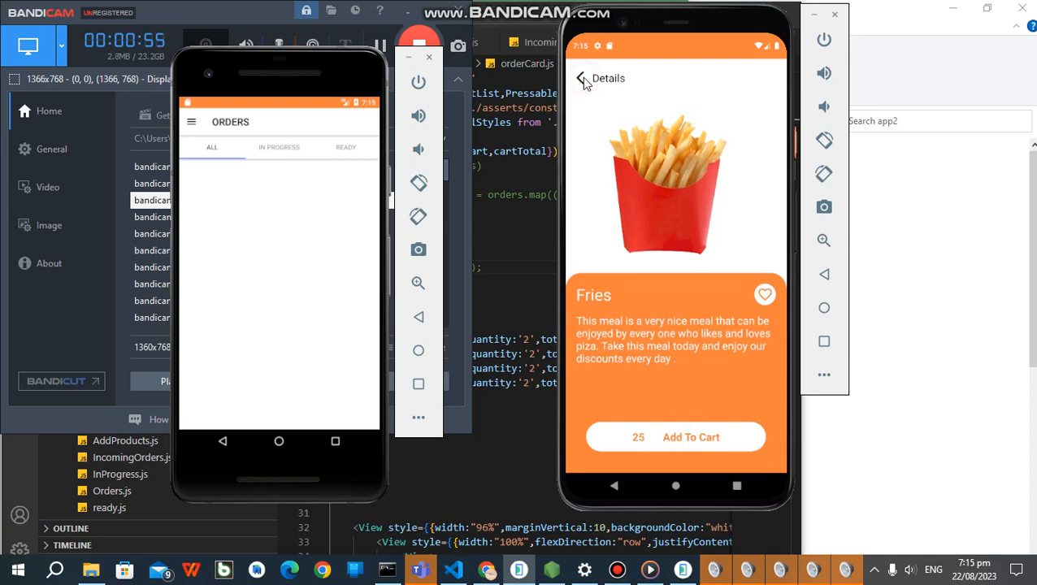
pyautogui.click(582, 78)
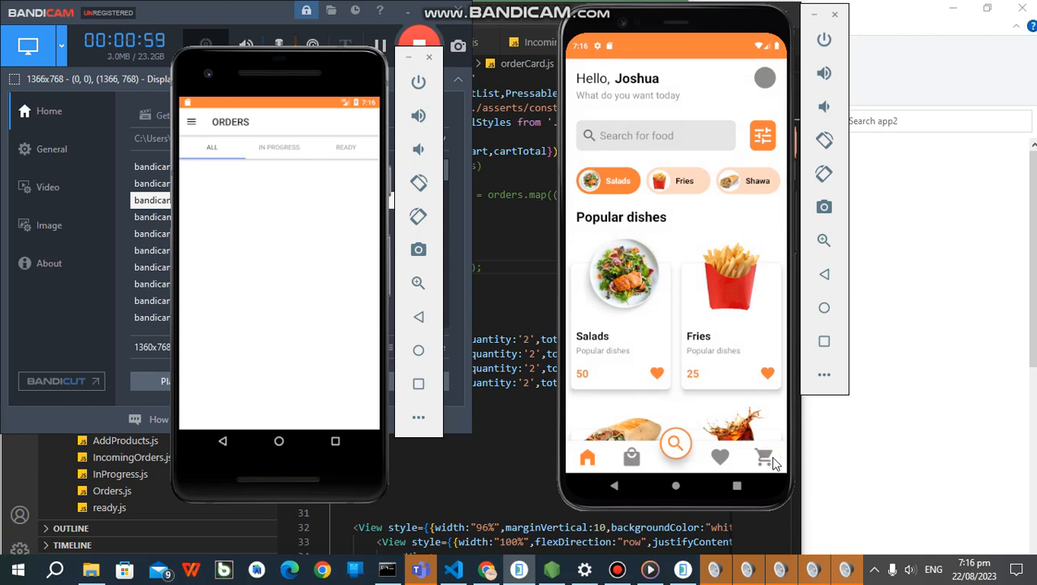
# In the cart, raise Salads to 3 and leave Fries at 1 for a 175 total
pyautogui.click(763, 457)
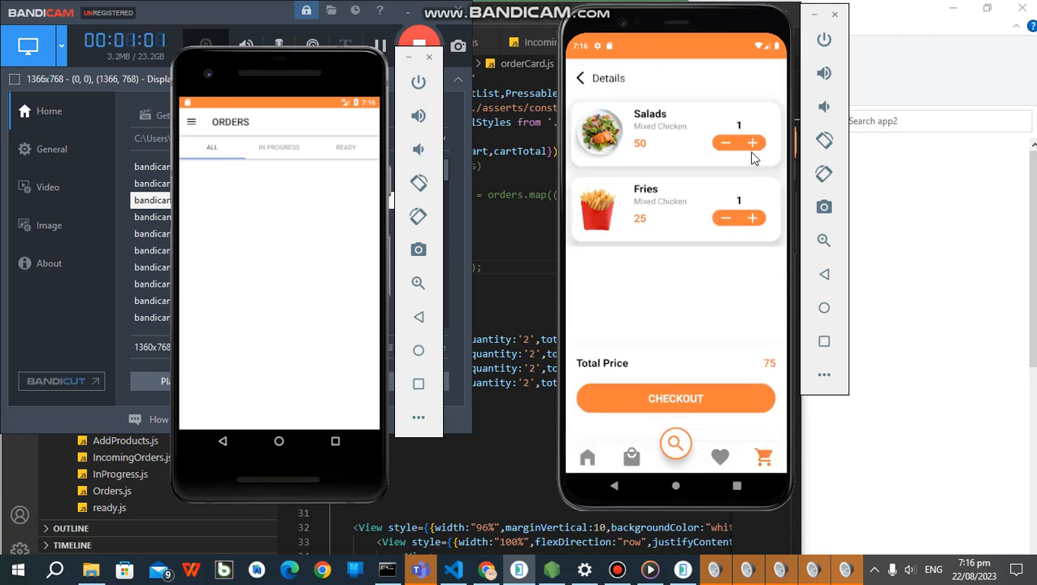
pyautogui.click(752, 143)
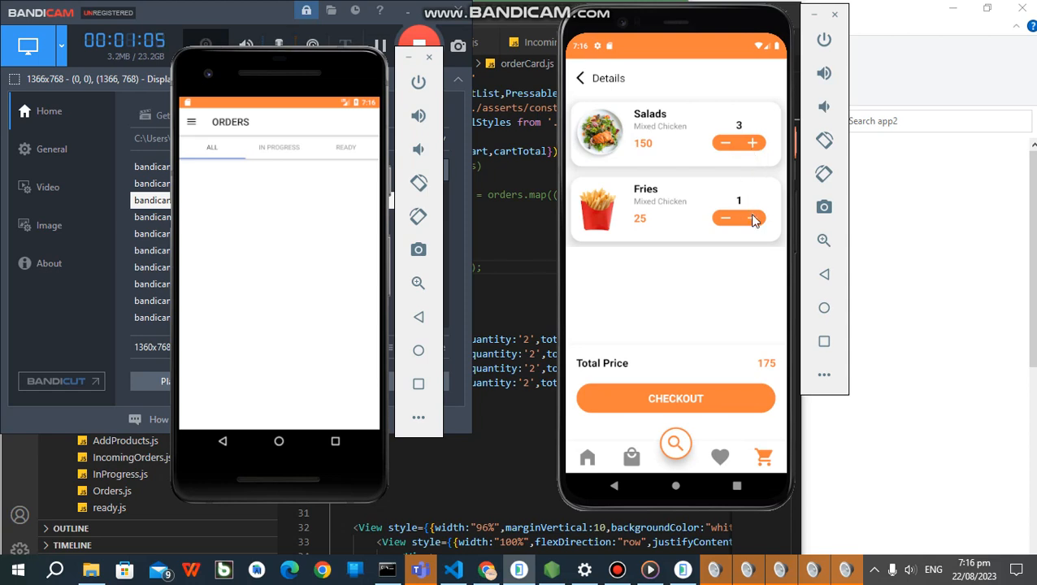
pyautogui.click(752, 218)
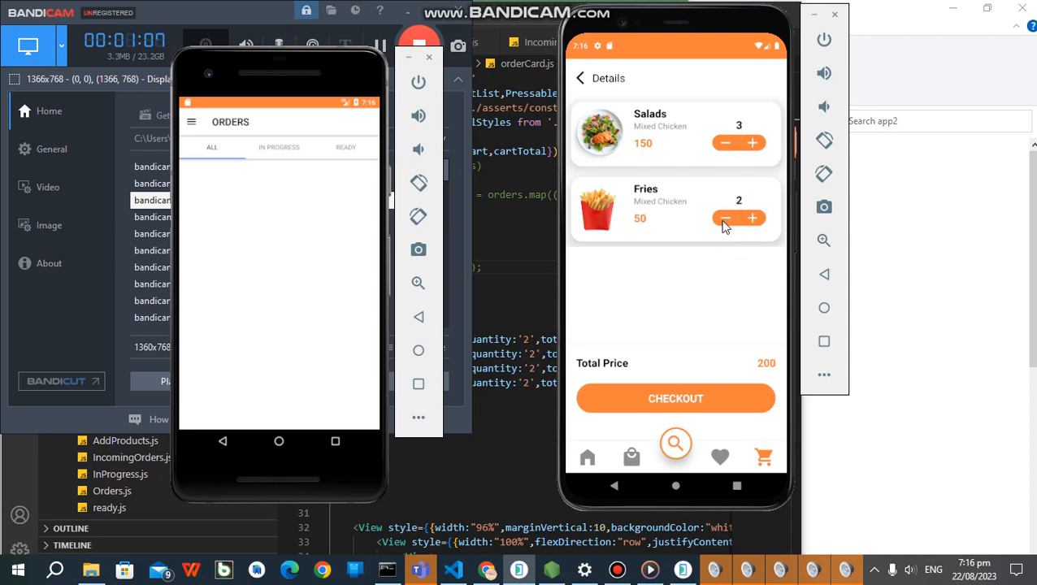
pyautogui.click(725, 218)
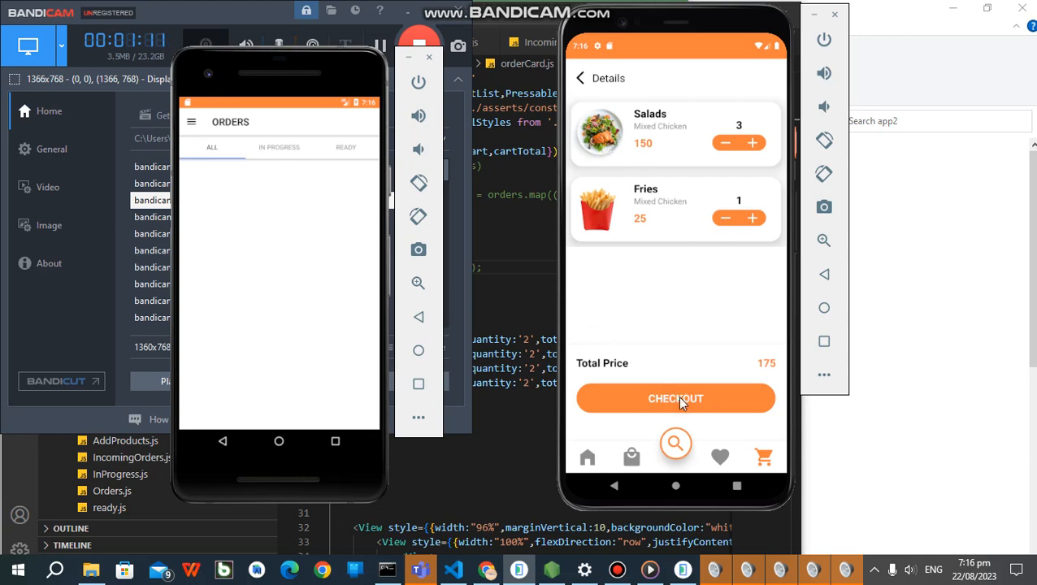
# Check out and make the K 175.00 order so it appears in the admin Orders list
pyautogui.click(677, 398)
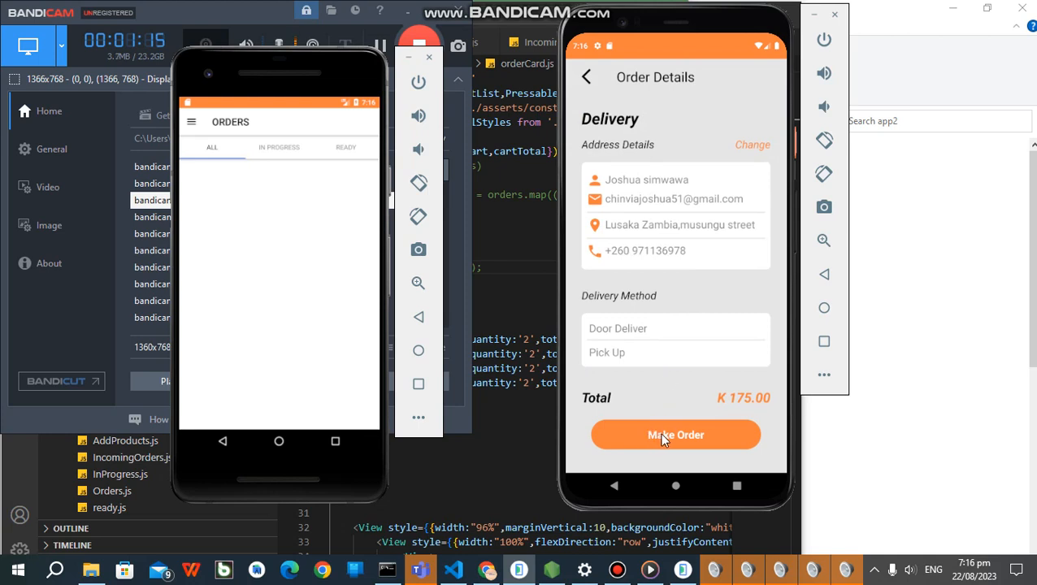
pyautogui.moveTo(293, 161)
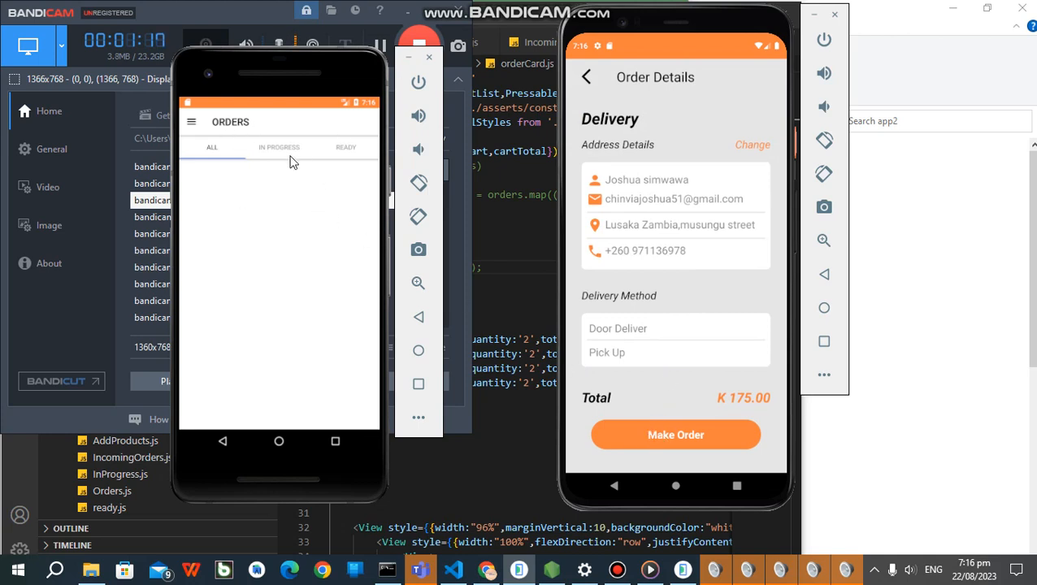
pyautogui.moveTo(764, 431)
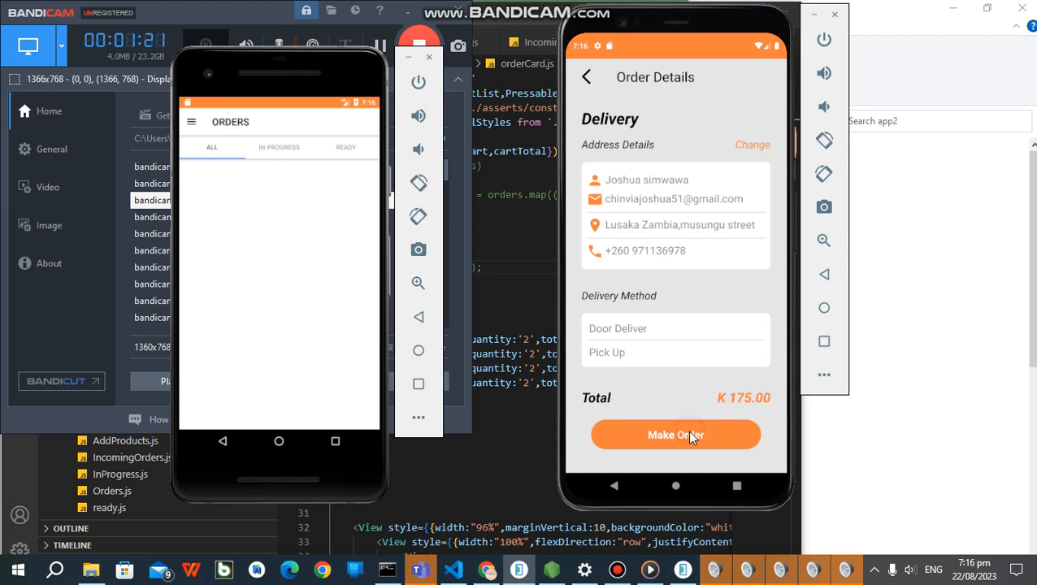
pyautogui.click(676, 434)
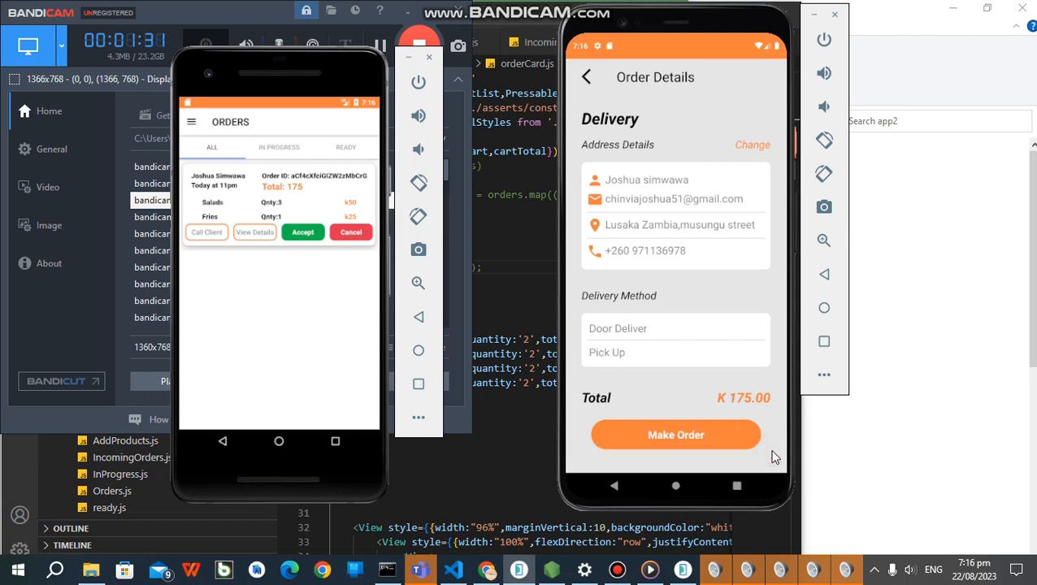
pyautogui.moveTo(660, 283)
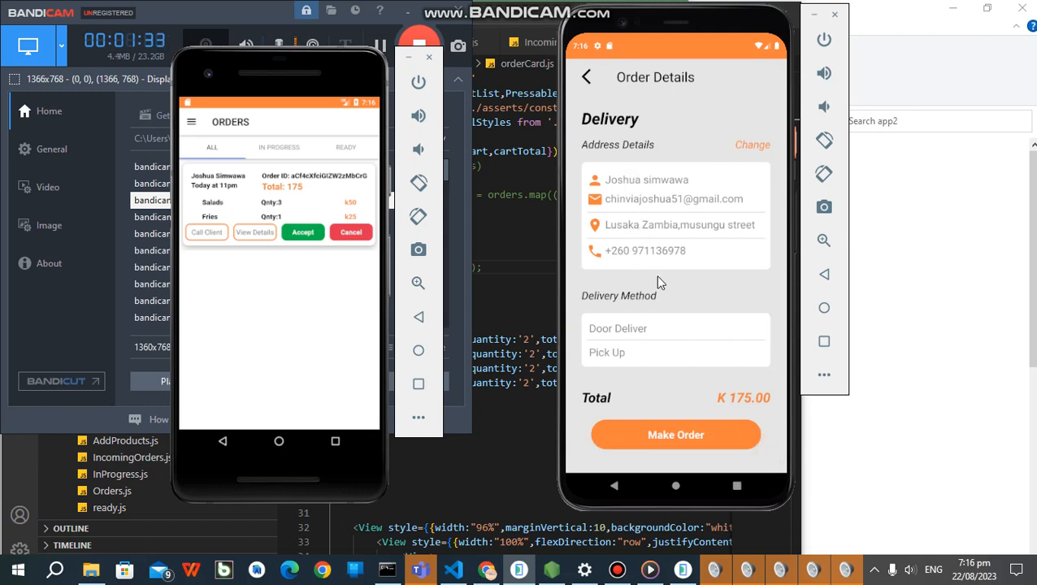
pyautogui.moveTo(584, 114)
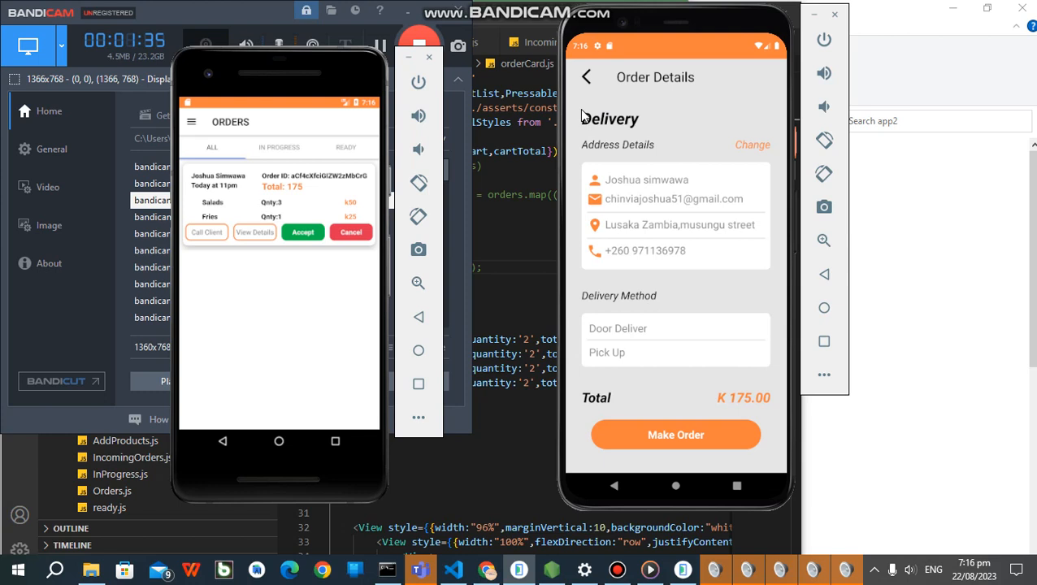
# Back from order details, find Coca-cola, add it to the cart and return home
pyautogui.click(586, 77)
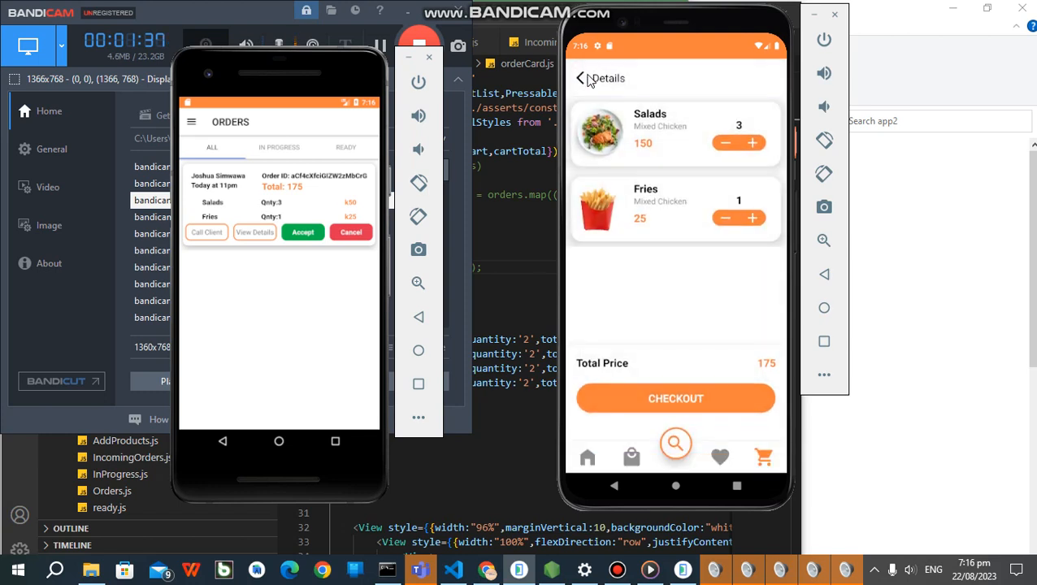
pyautogui.moveTo(658, 235)
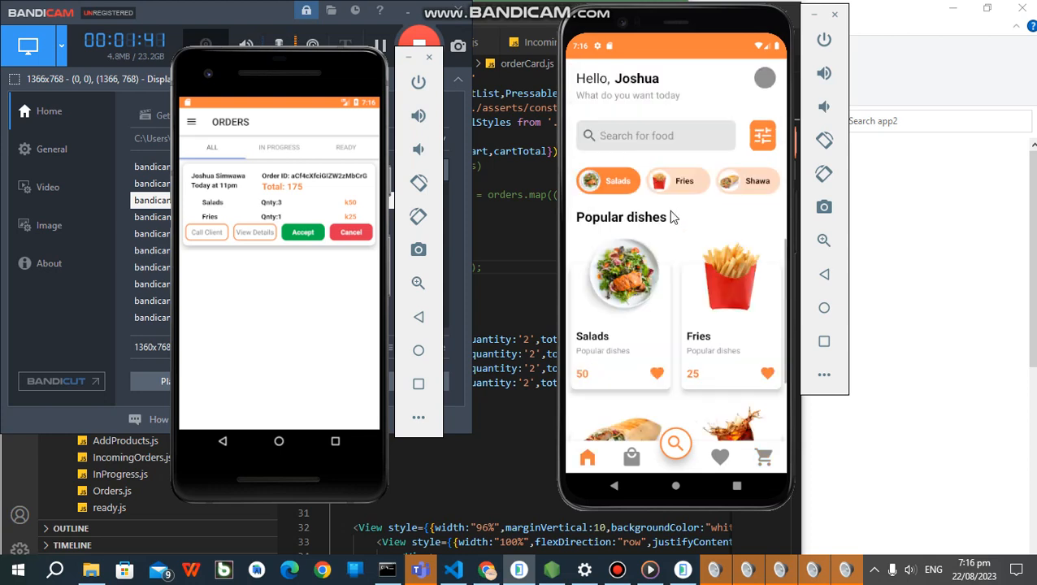
pyautogui.scroll(-3)
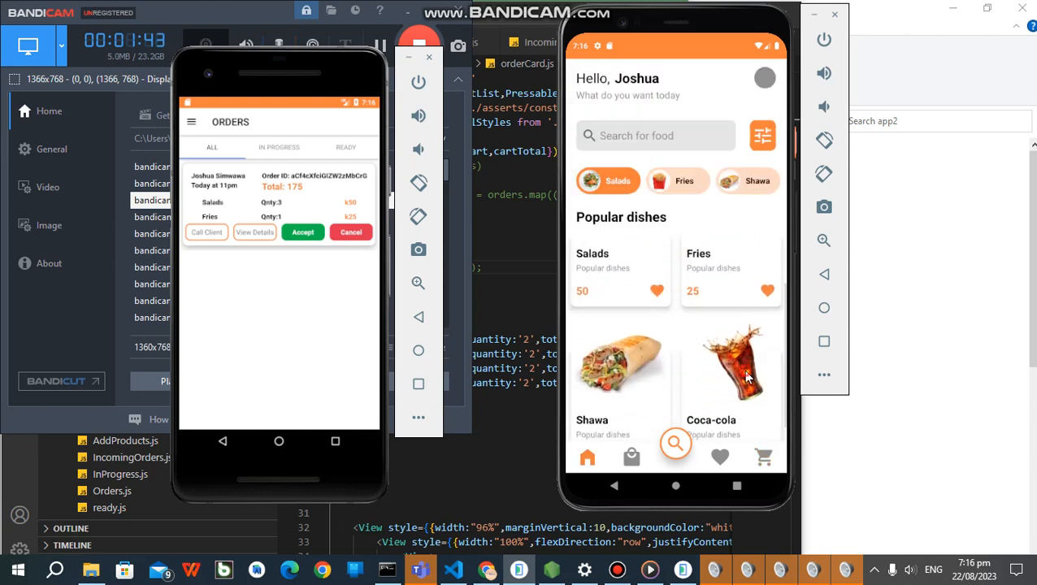
pyautogui.click(732, 361)
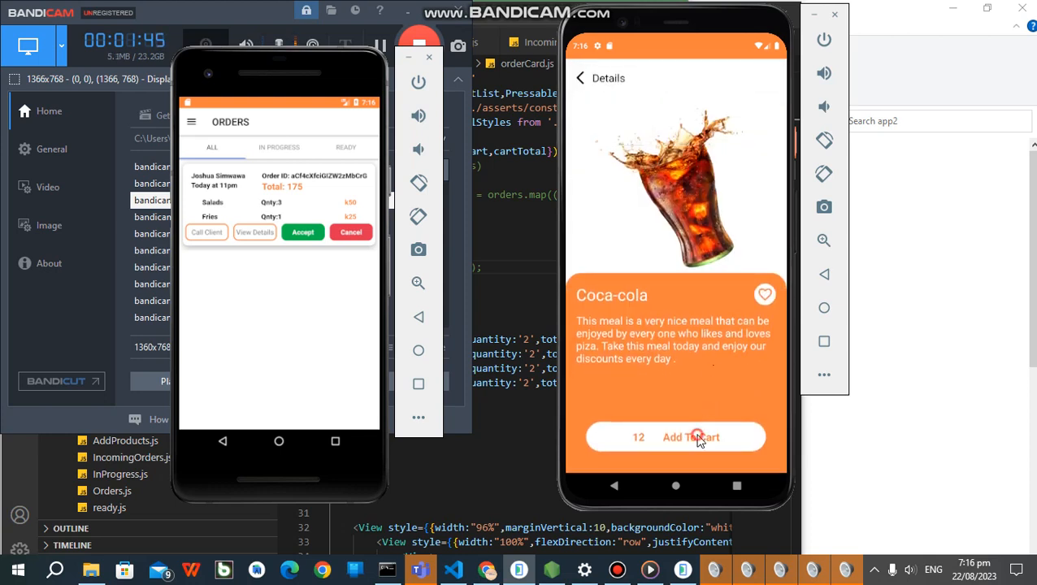
pyautogui.click(580, 78)
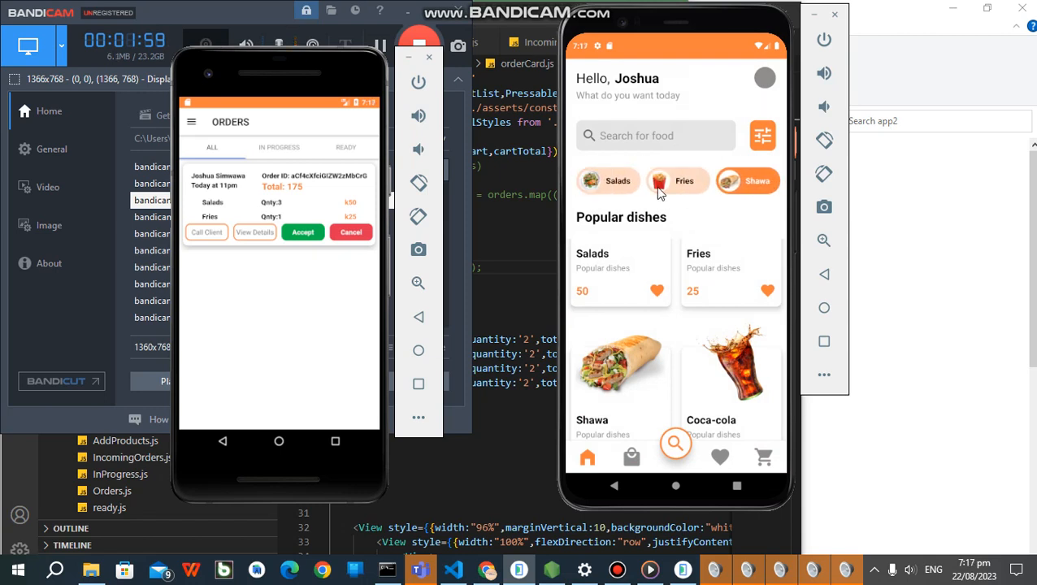
pyautogui.moveTo(774, 374)
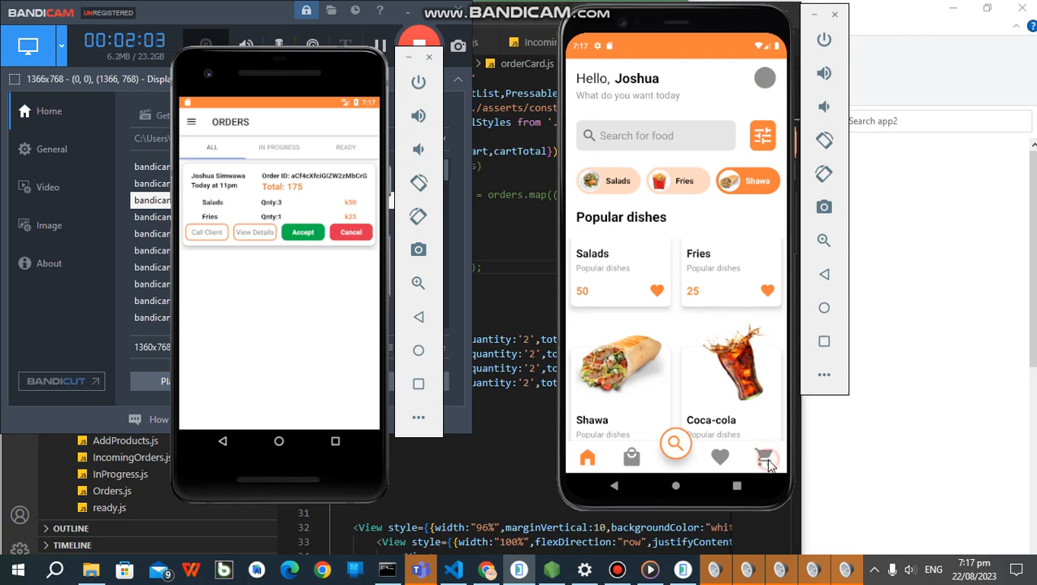
# In the cart, raise Coca-cola to 2 and remove Fries, leaving a 314 total
pyautogui.click(764, 457)
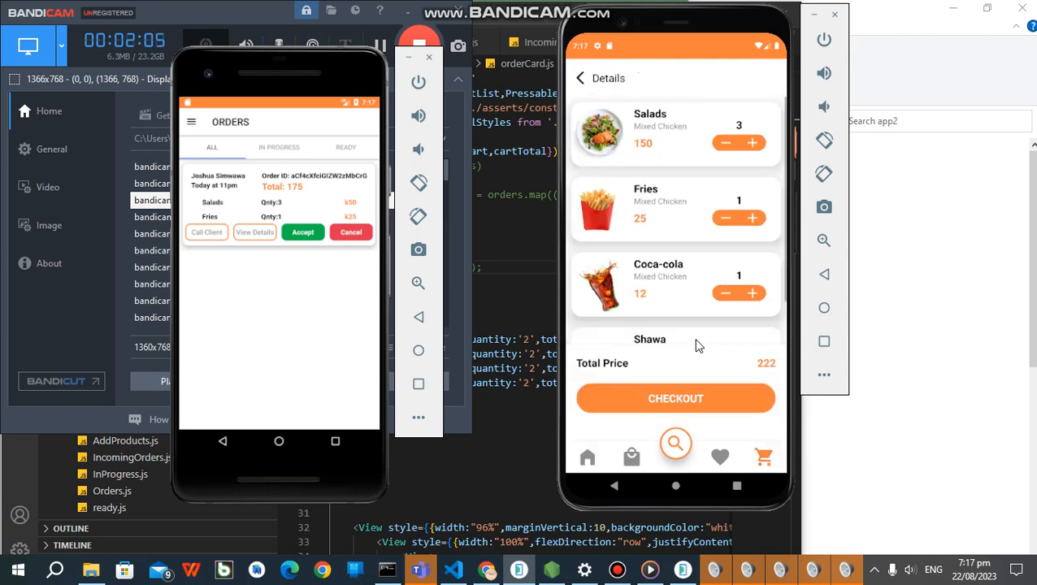
pyautogui.scroll(-3)
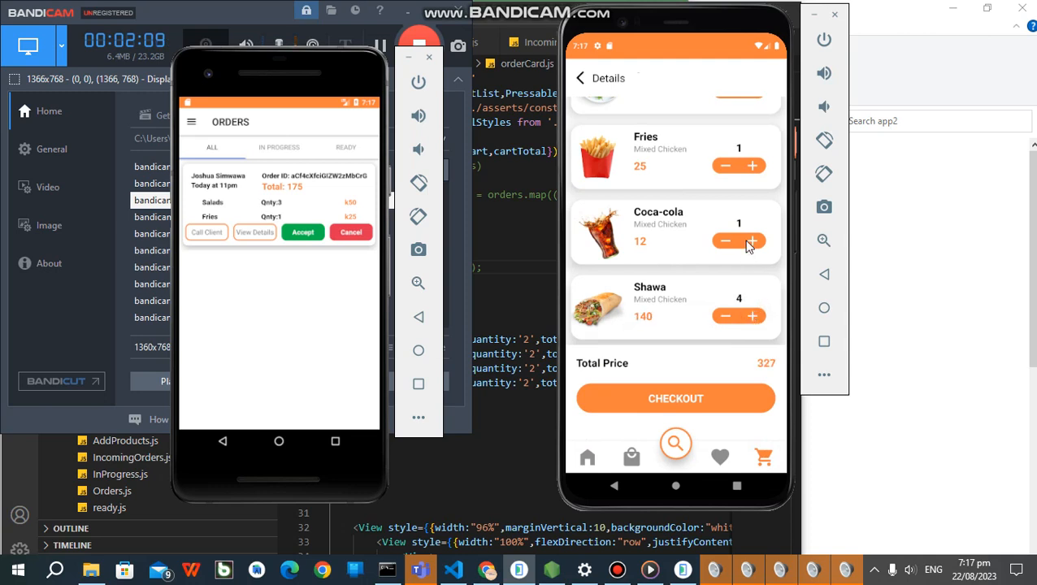
pyautogui.click(751, 241)
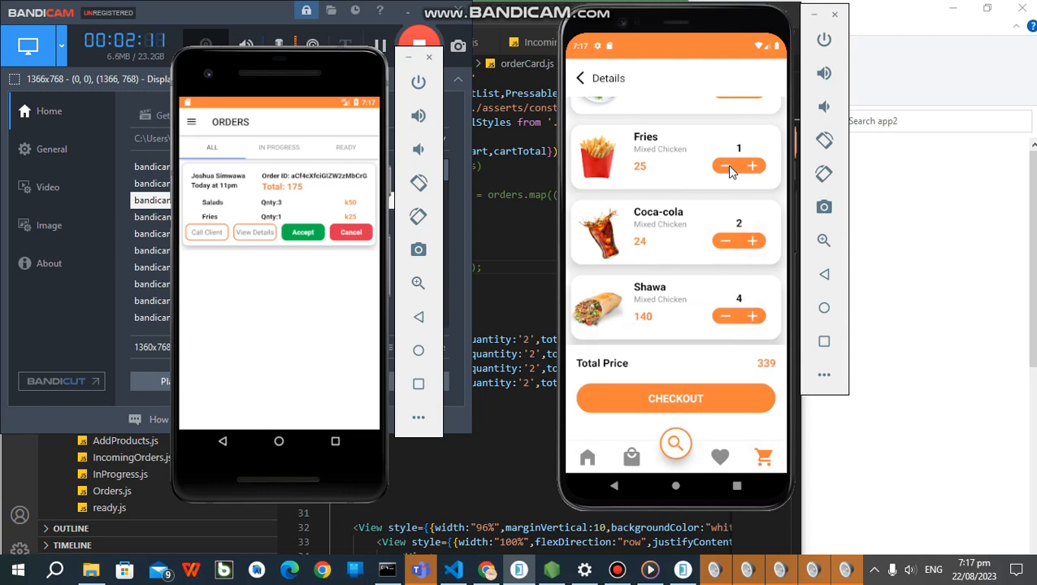
pyautogui.click(725, 166)
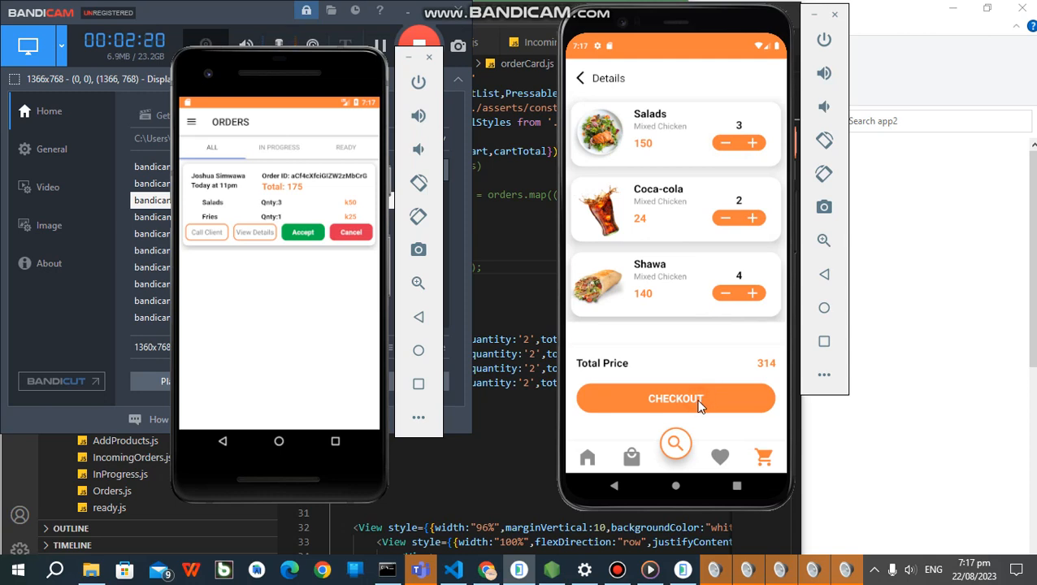
# Check out and make the K 314.00 order so it appears live in the admin list
pyautogui.click(676, 398)
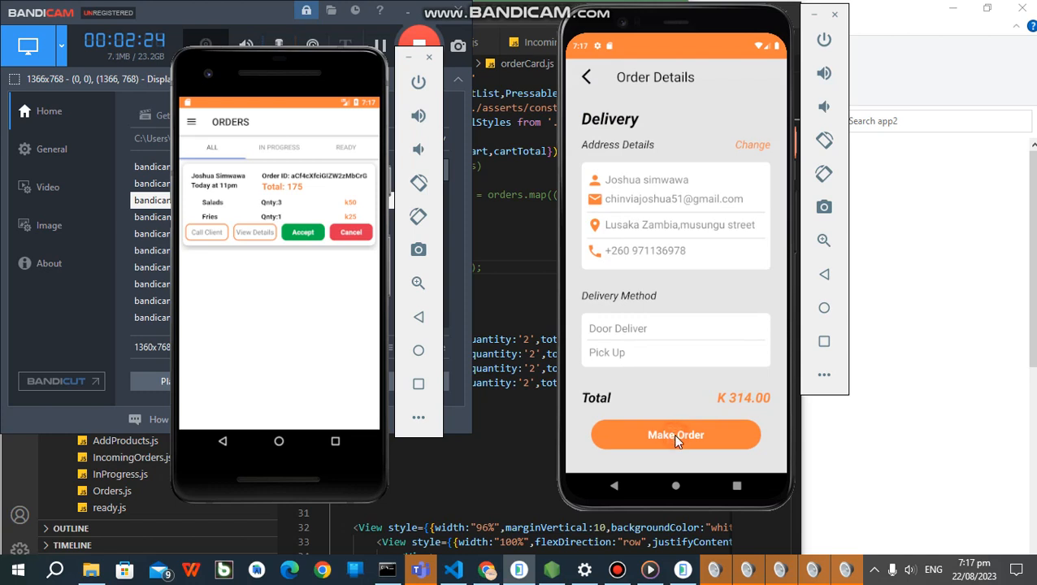
pyautogui.click(676, 434)
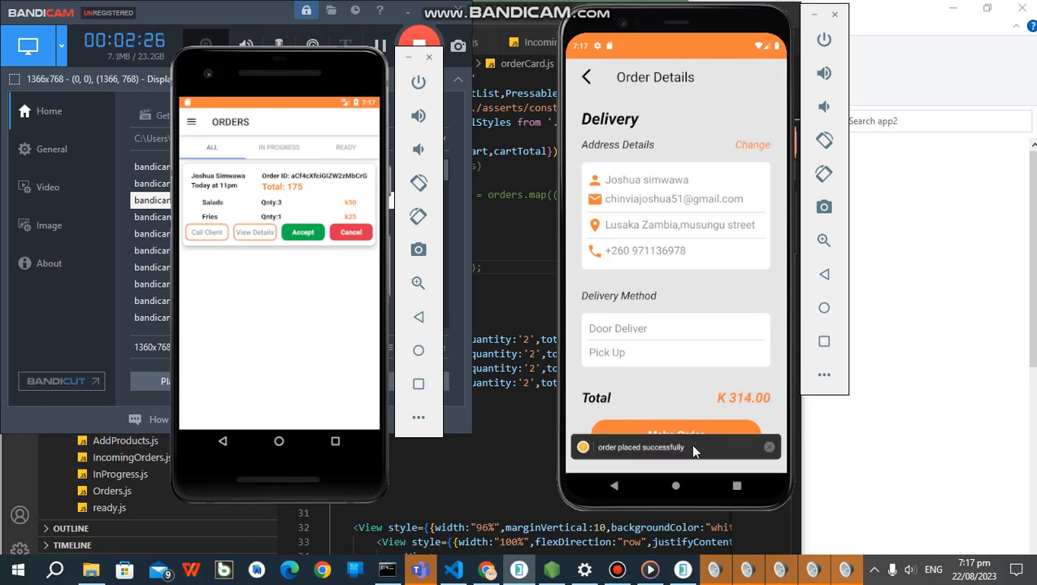
pyautogui.moveTo(657, 452)
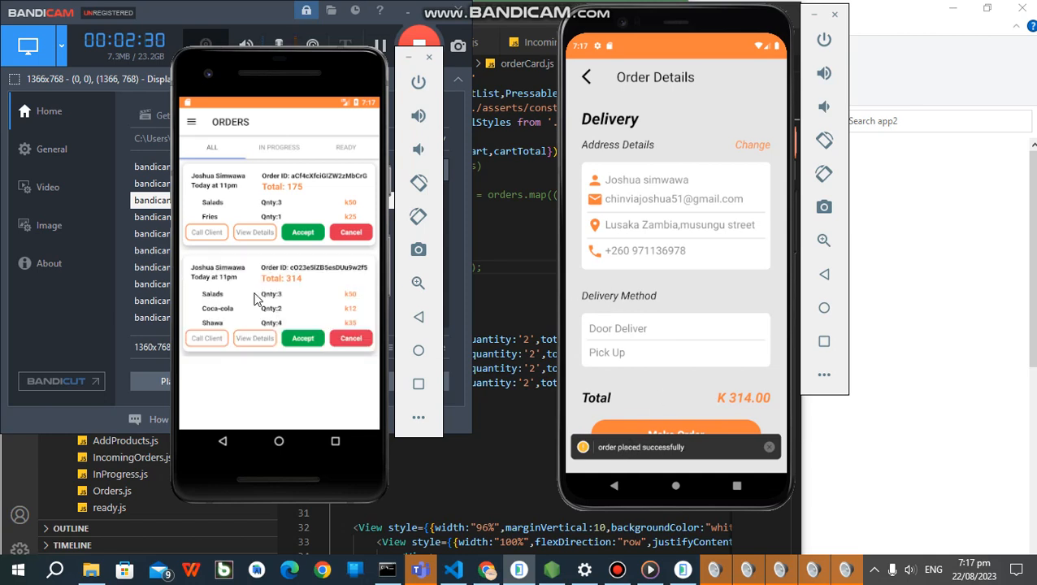
pyautogui.moveTo(293, 293)
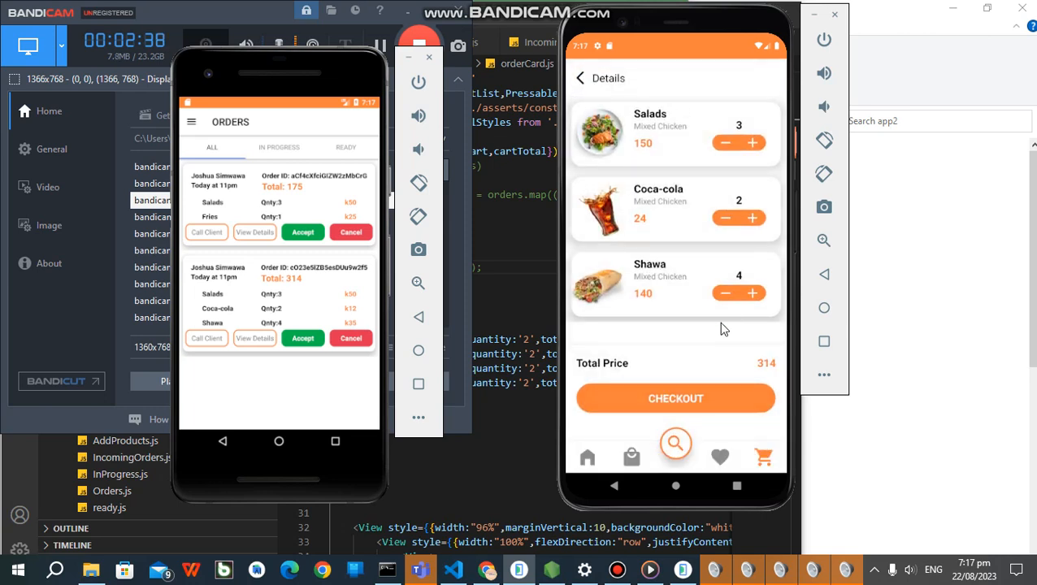
pyautogui.moveTo(665, 159)
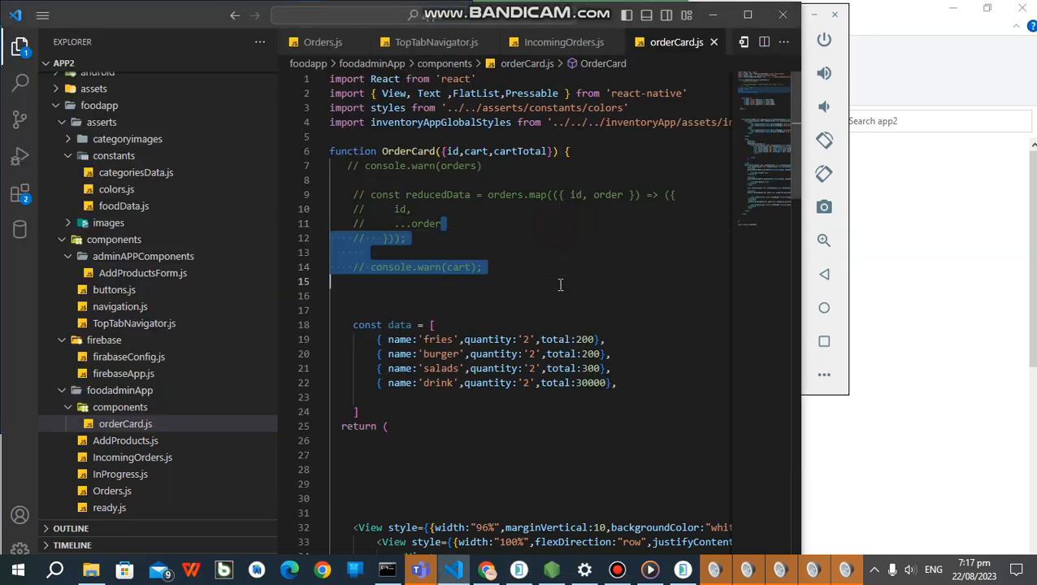
# Review the emulators and orderCard.js, then switch to the Firestore console in Chrome
pyautogui.click(683, 569)
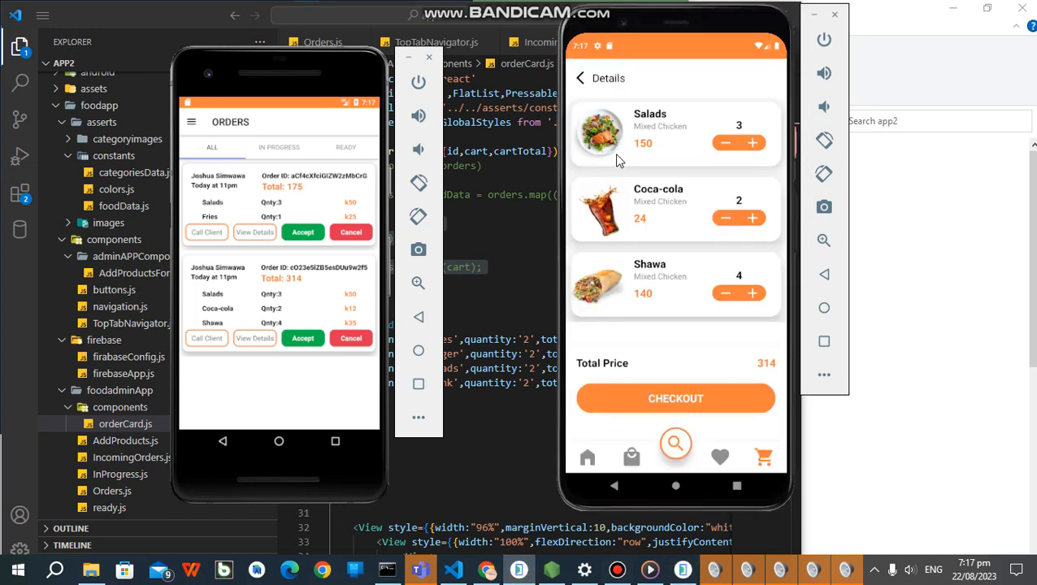
pyautogui.moveTo(679, 121)
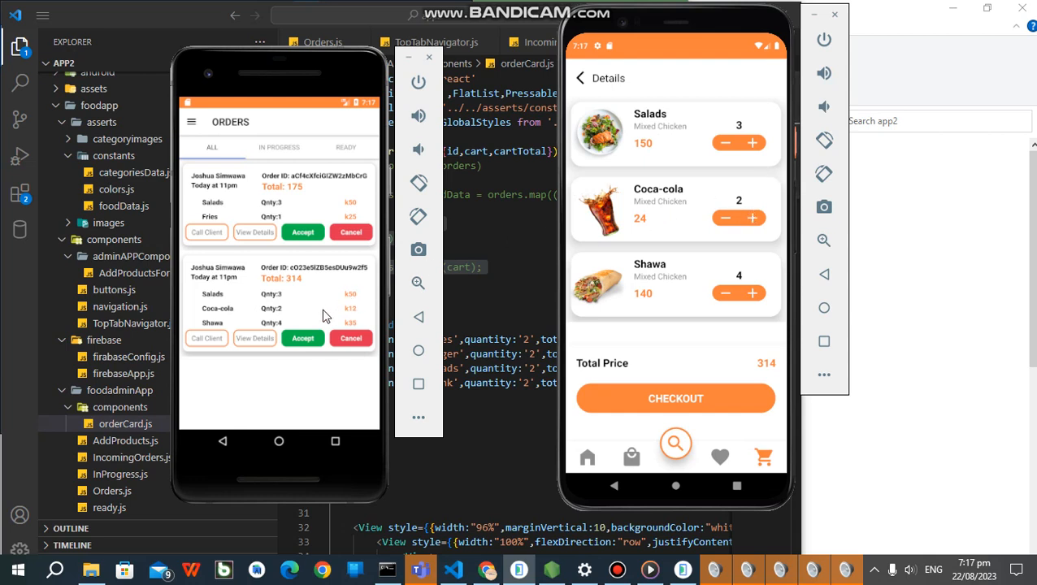
pyautogui.moveTo(421, 278)
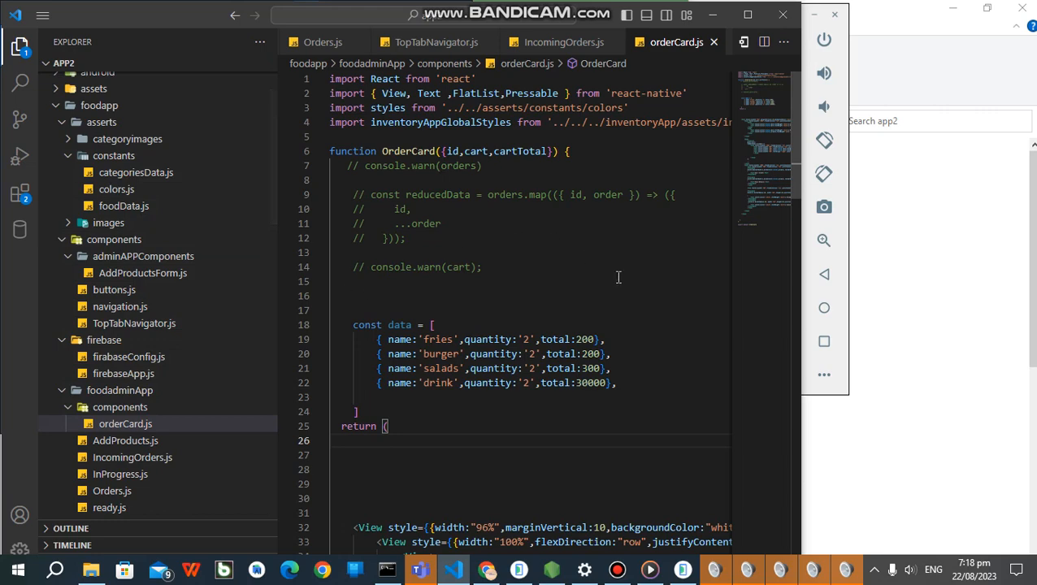
pyautogui.click(348, 439)
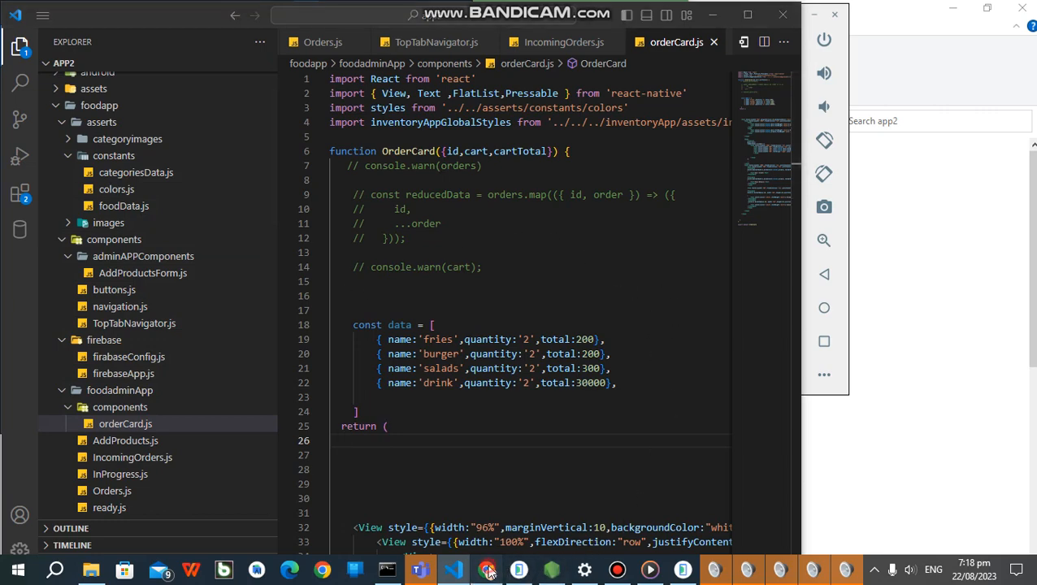
pyautogui.click(488, 569)
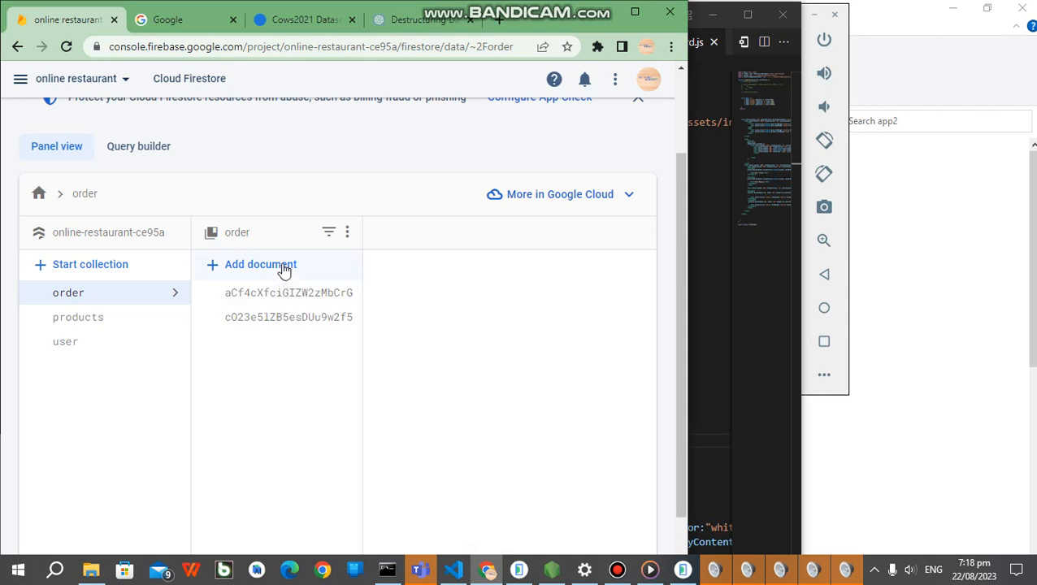
pyautogui.moveTo(287, 301)
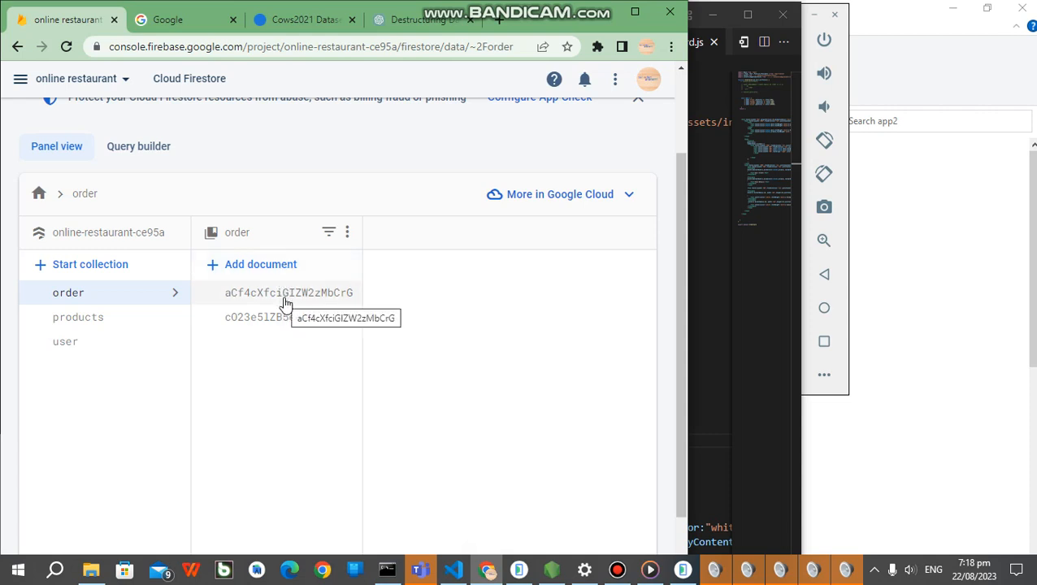
# Review the first order document's 175 total and pending status, then select the second document
pyautogui.click(290, 293)
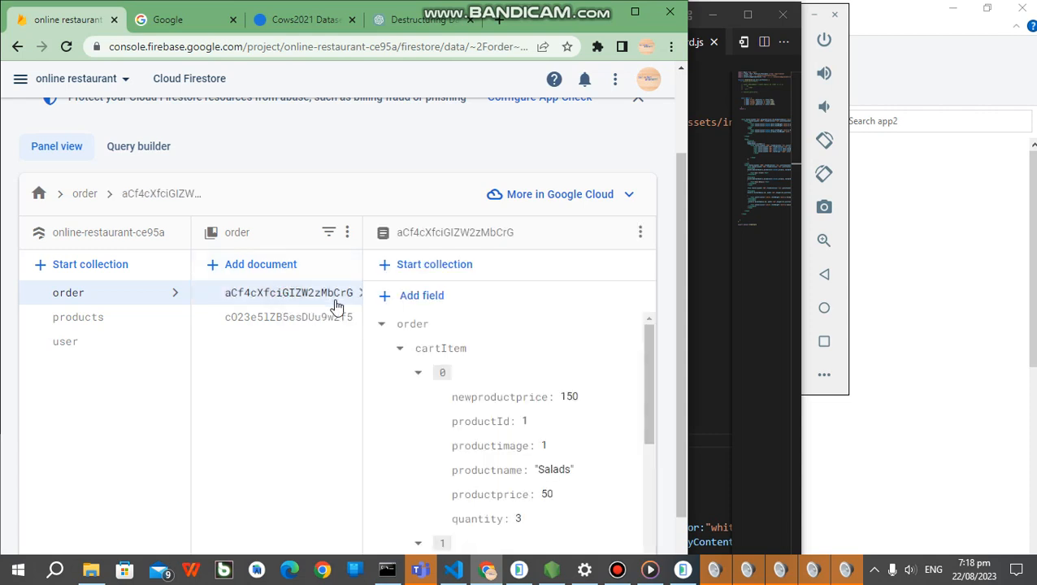
pyautogui.scroll(-3)
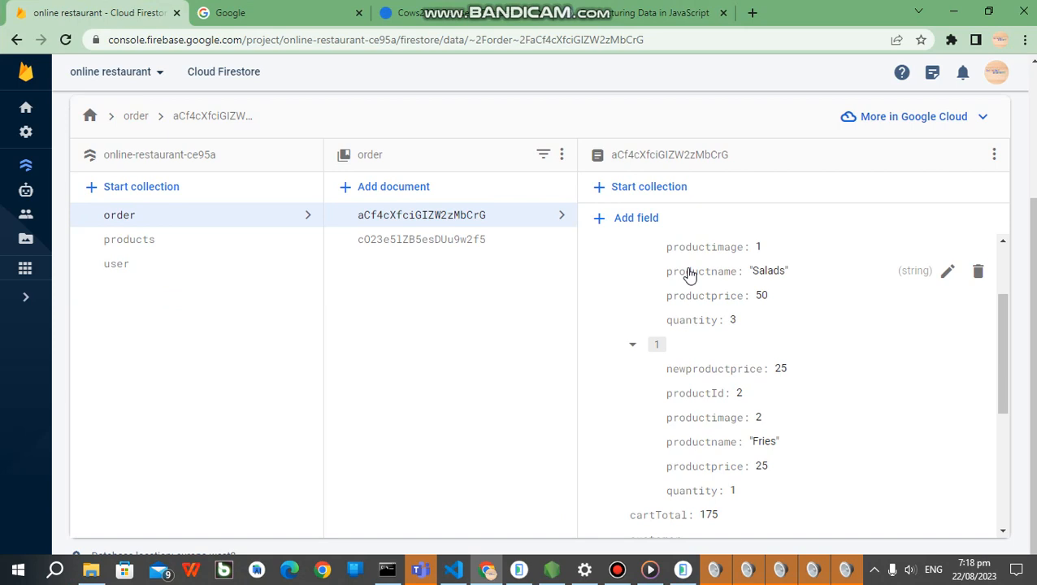
pyautogui.scroll(-3)
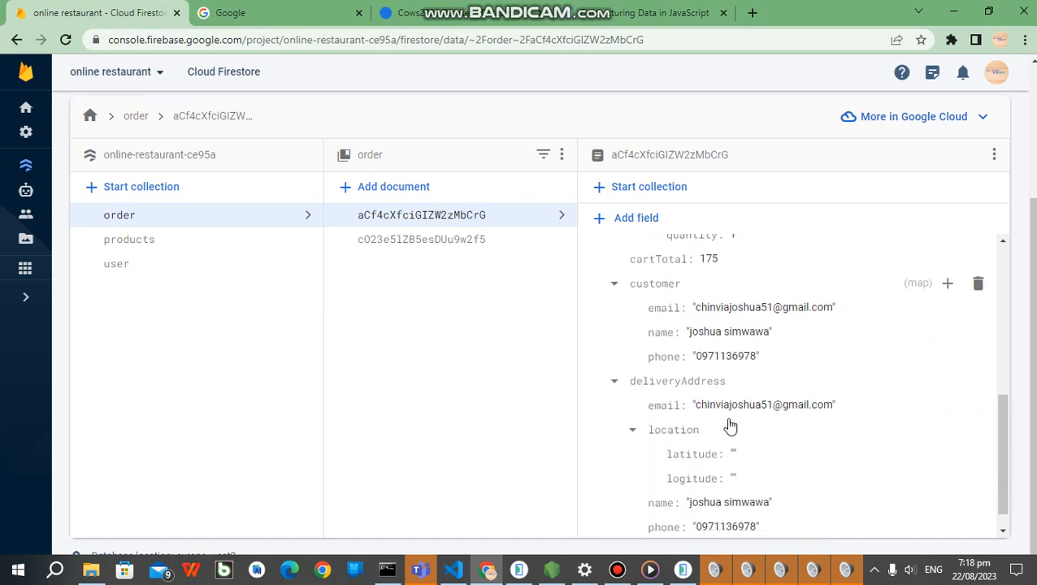
pyautogui.scroll(-3)
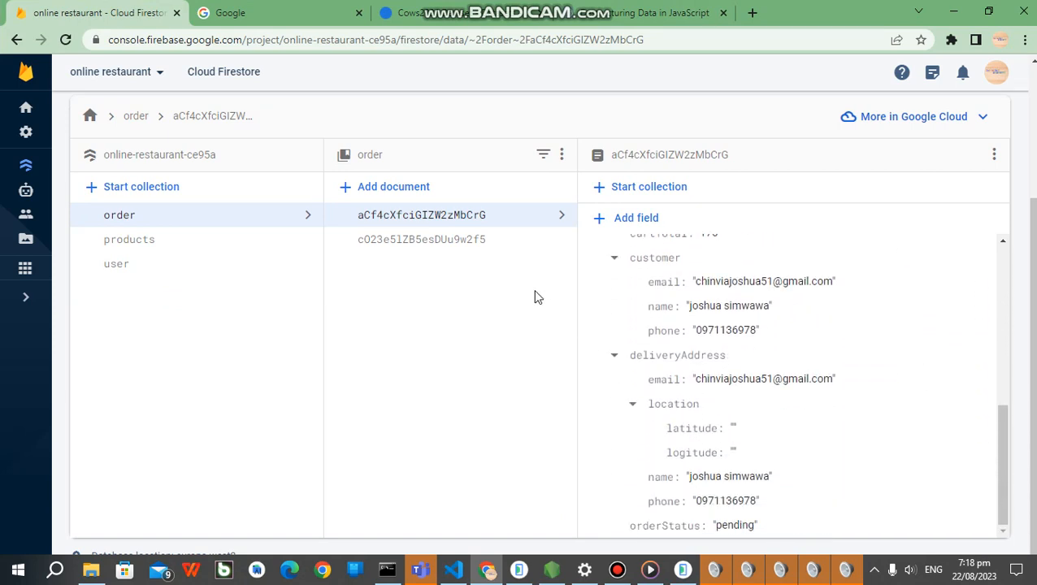
pyautogui.click(421, 239)
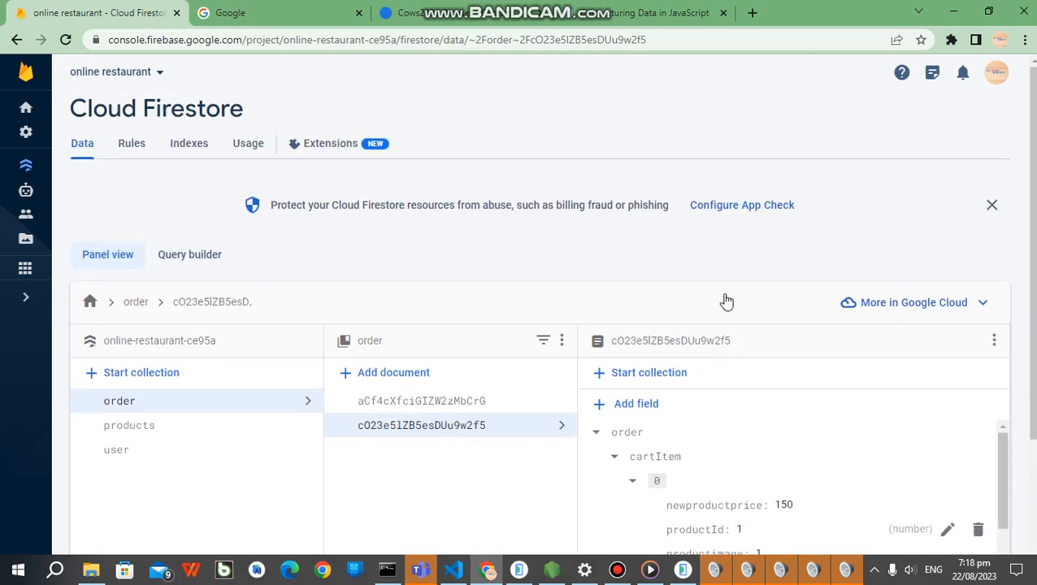
# Delete the 314 order document from Firestore and confirm, removing it from the admin Orders list
pyautogui.click(519, 569)
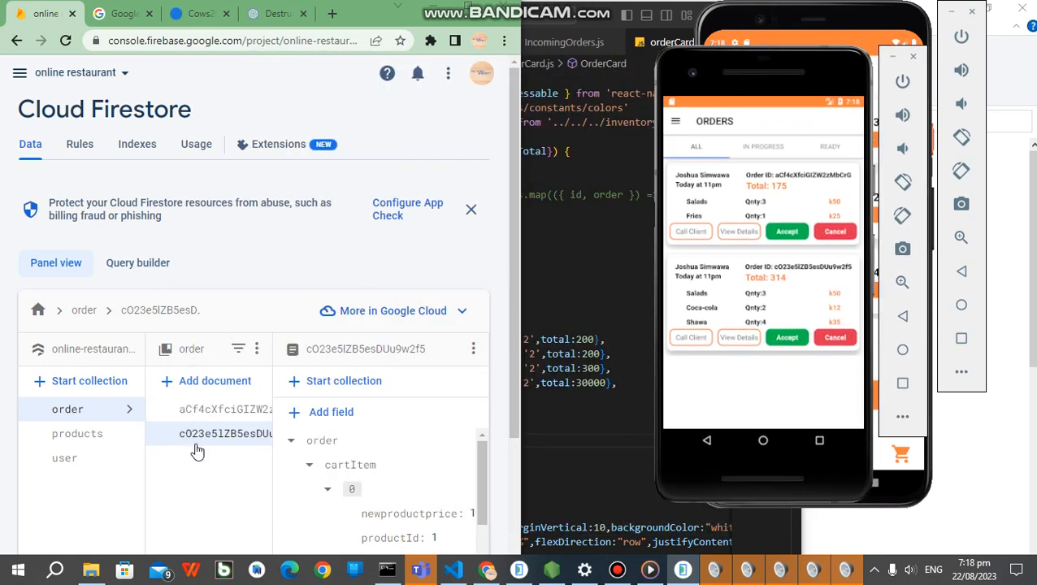
pyautogui.moveTo(475, 348)
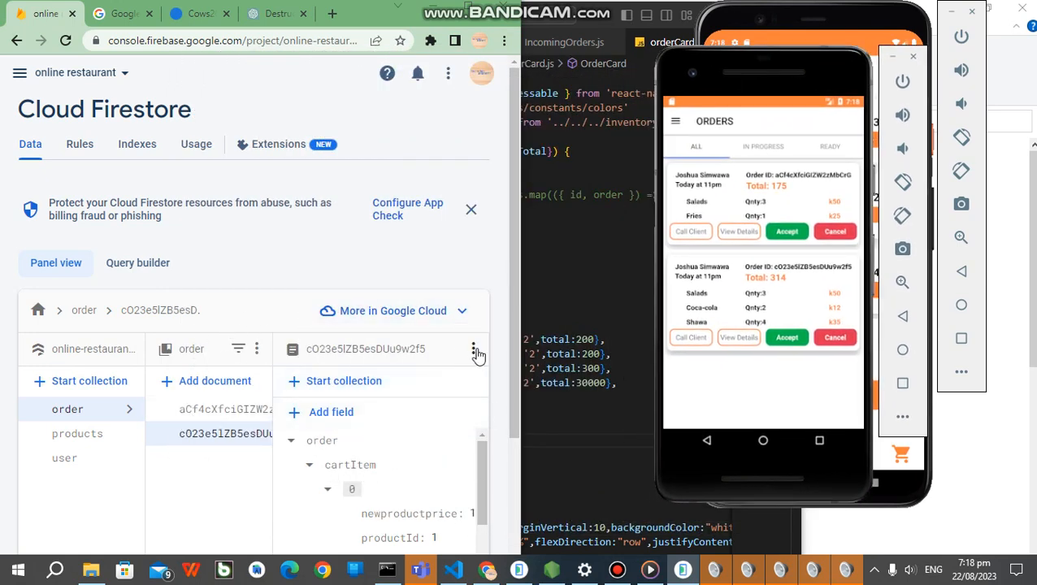
pyautogui.click(475, 348)
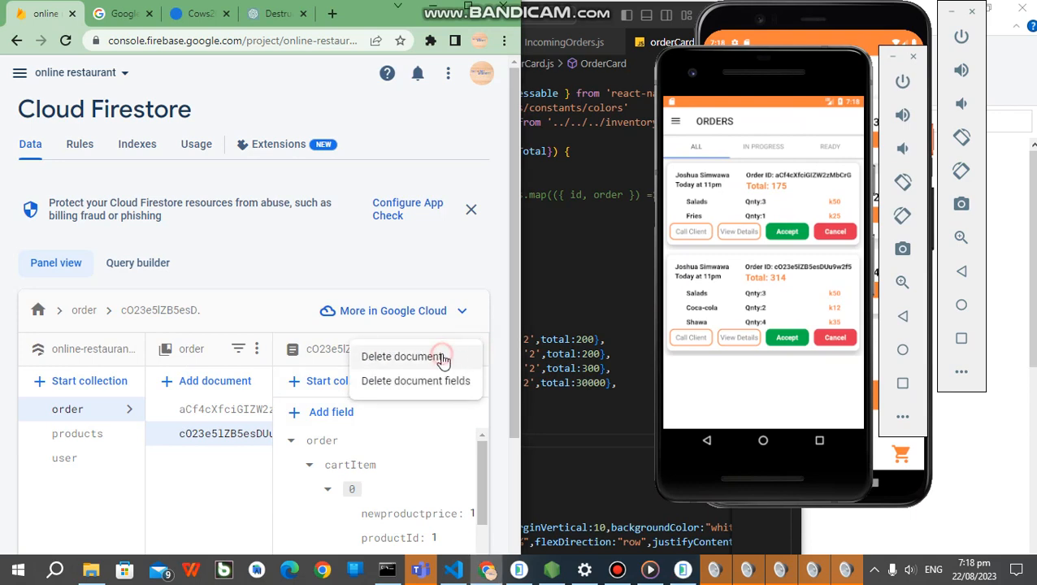
pyautogui.click(403, 358)
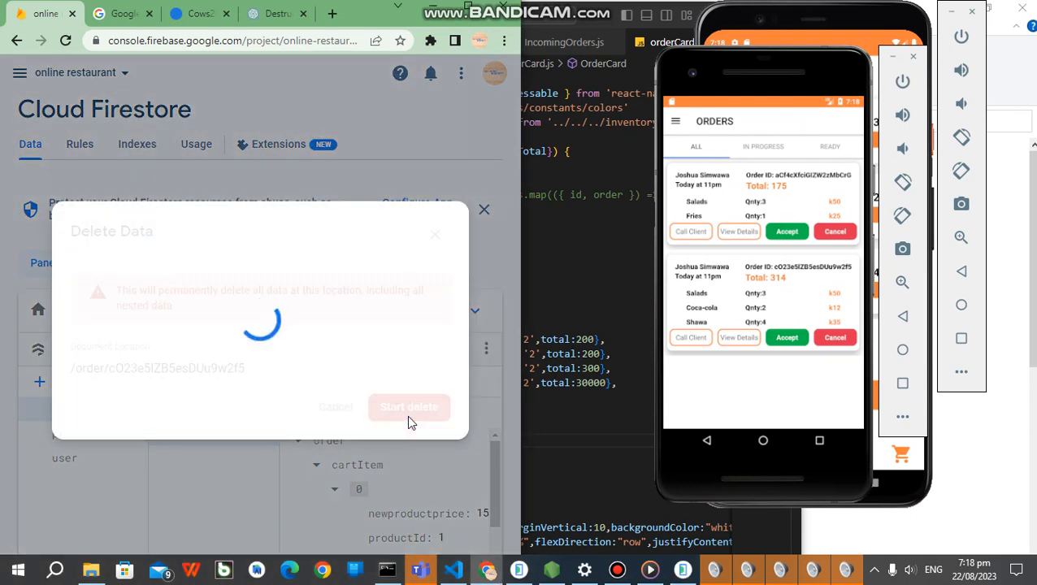
pyautogui.click(408, 406)
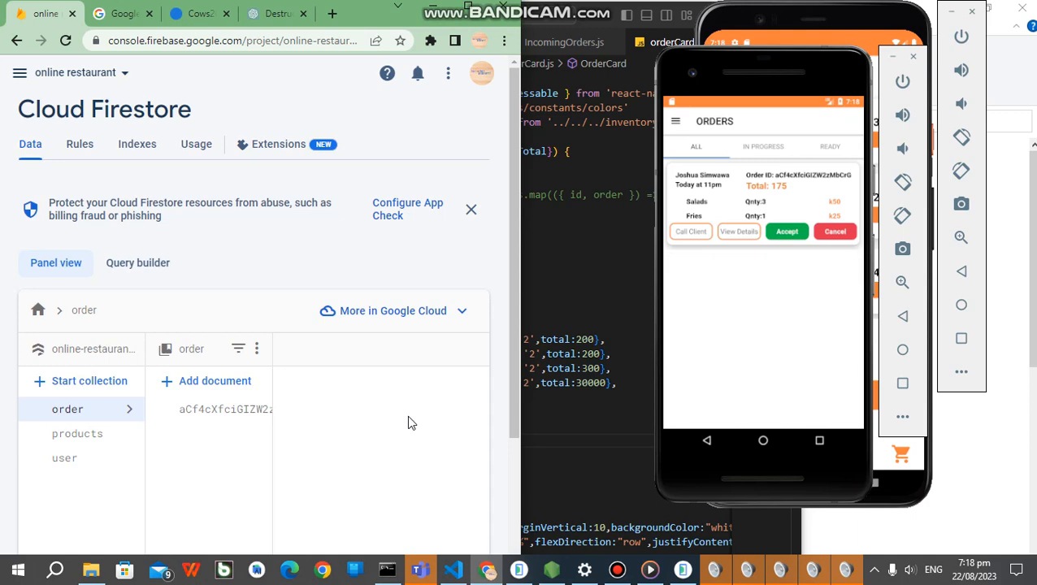
pyautogui.moveTo(749, 218)
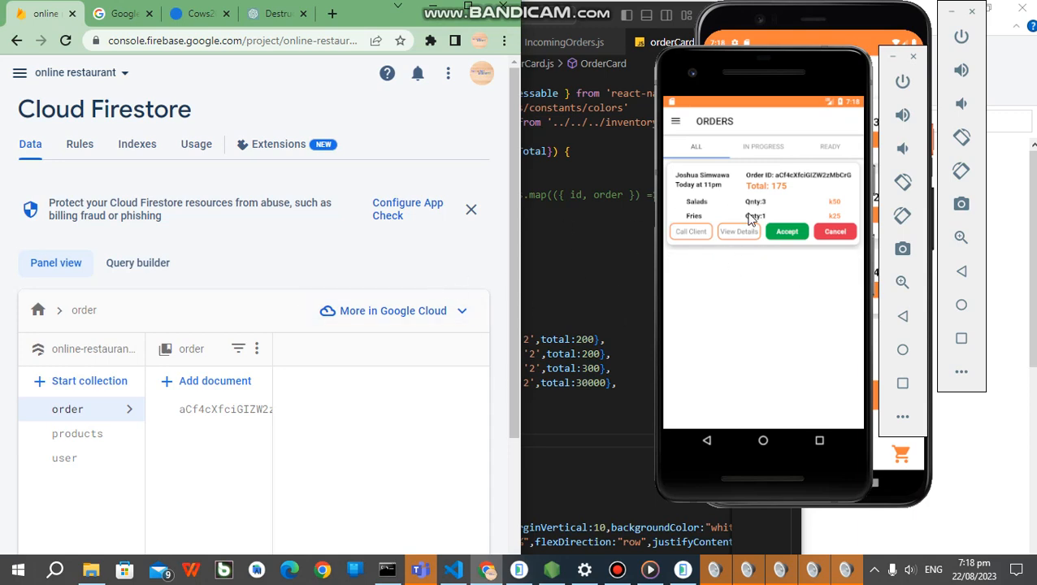